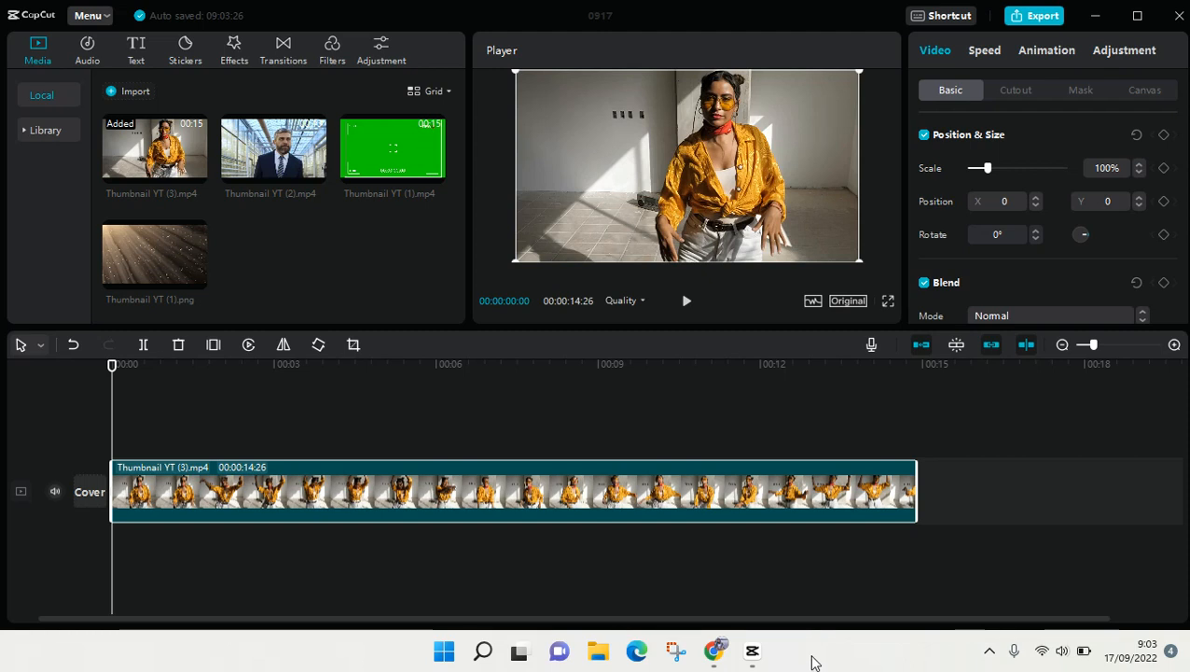
mouse_move(401, 306)
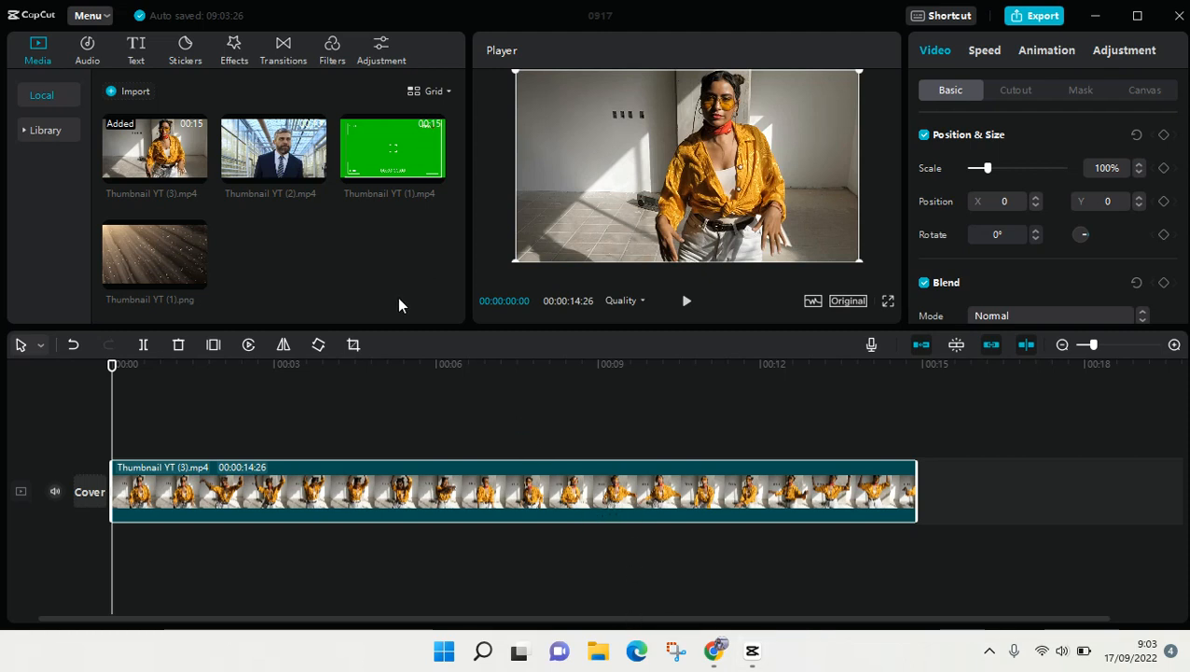
mouse_move(405, 373)
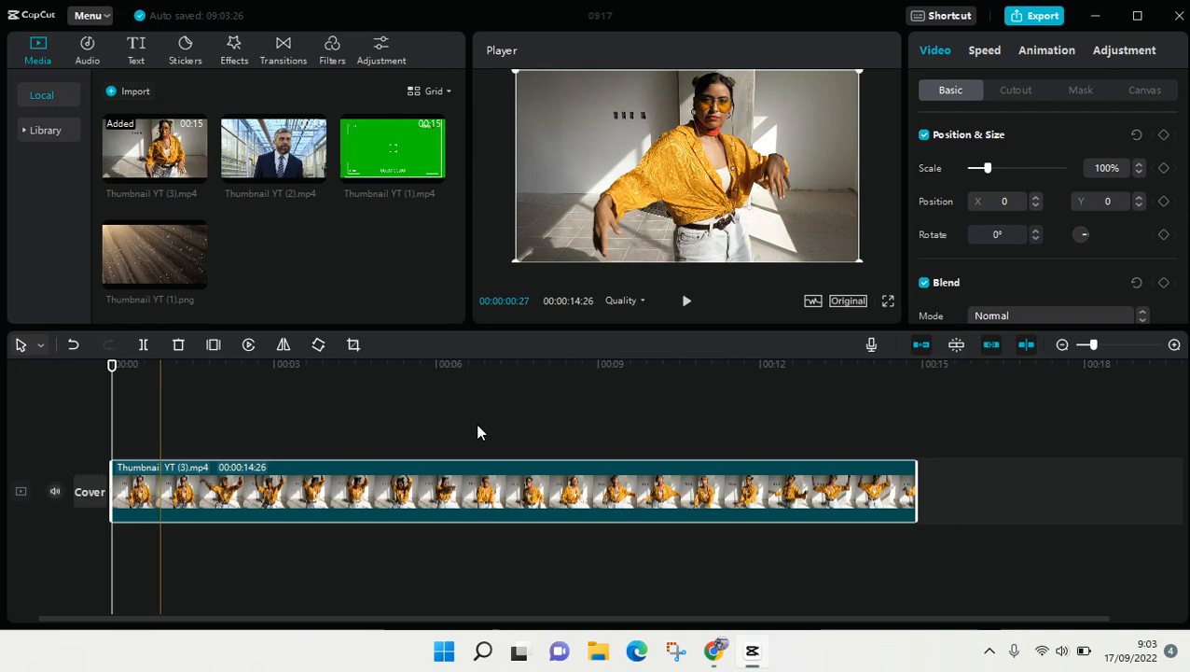
Step: Scroll the Life filters and preview the Conifer Cone look on the dancing clip
click(358, 511)
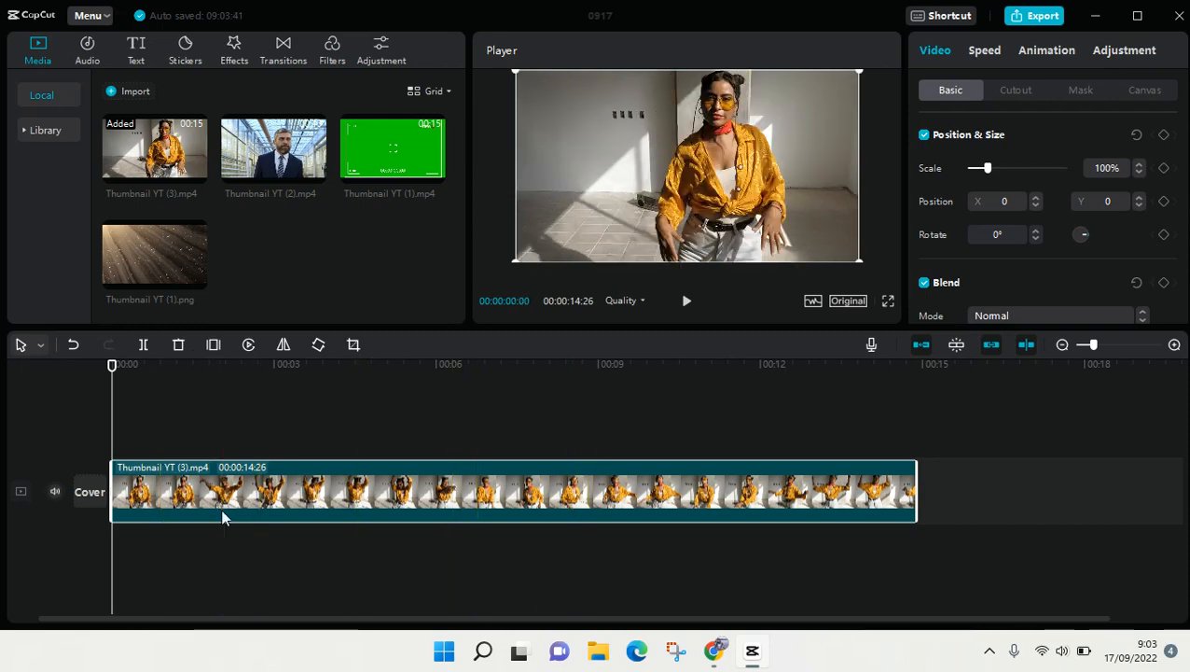
mouse_move(4, 496)
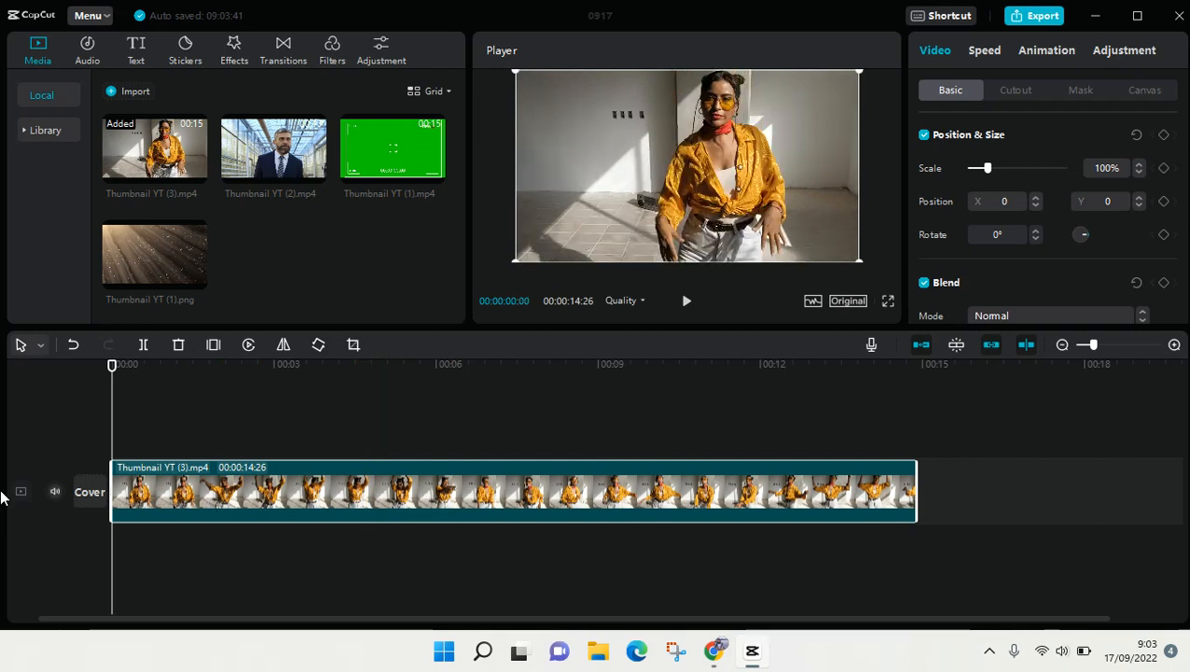
mouse_move(13, 36)
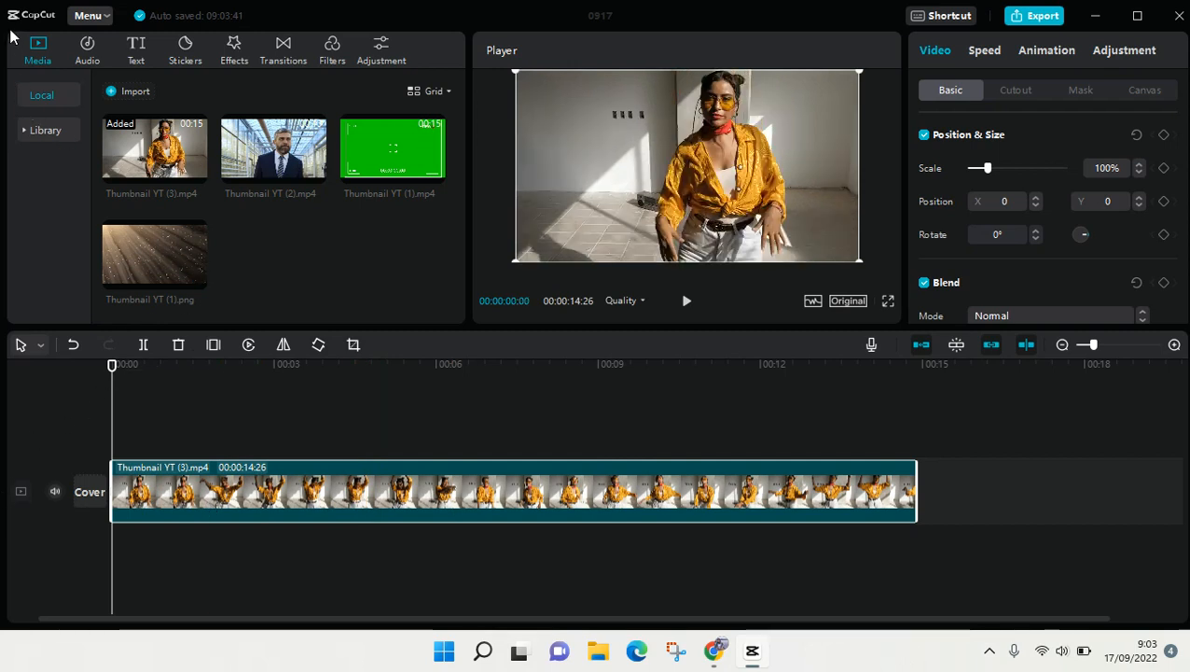
mouse_move(329, 50)
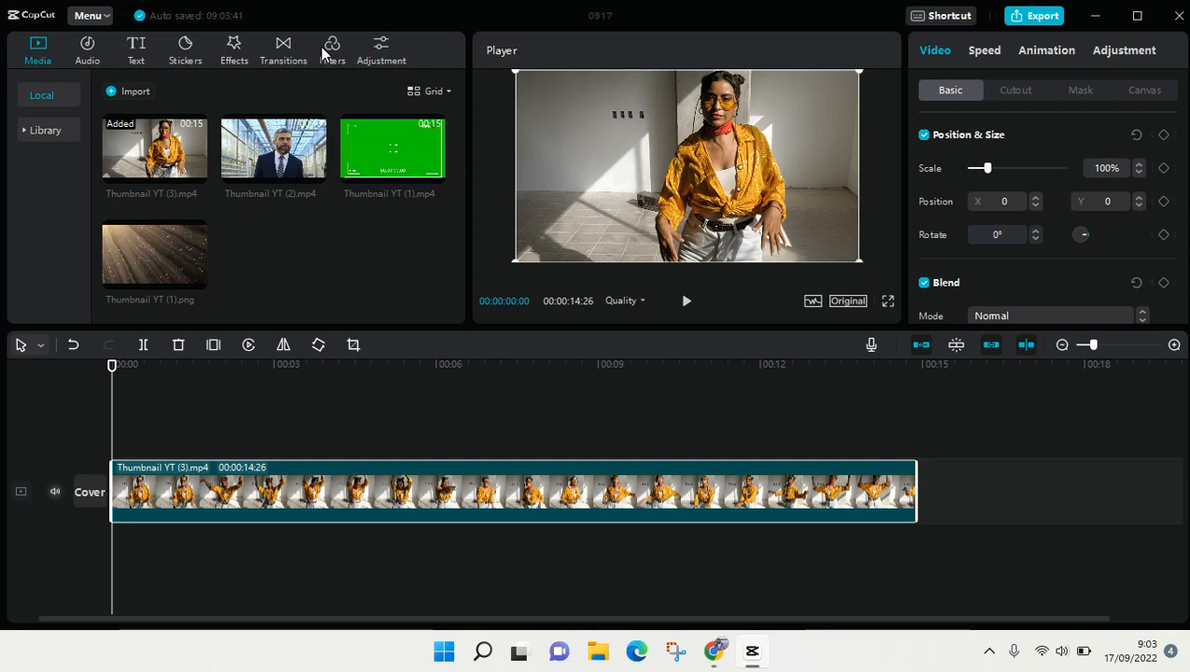
click(332, 49)
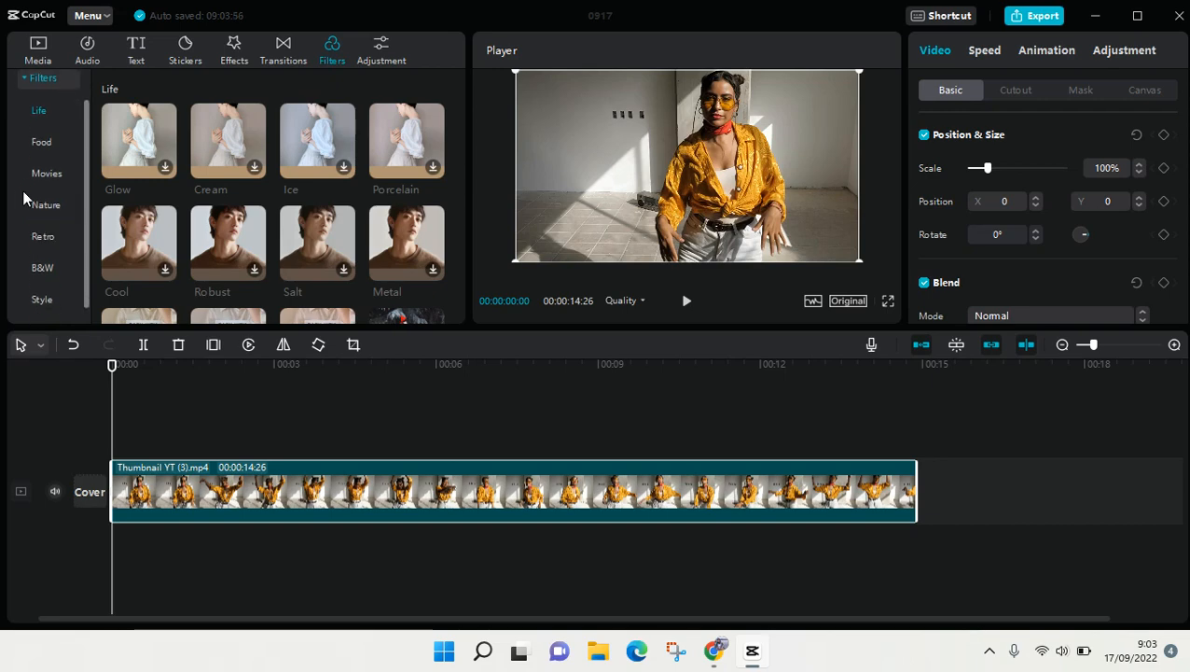
scroll(down, 3)
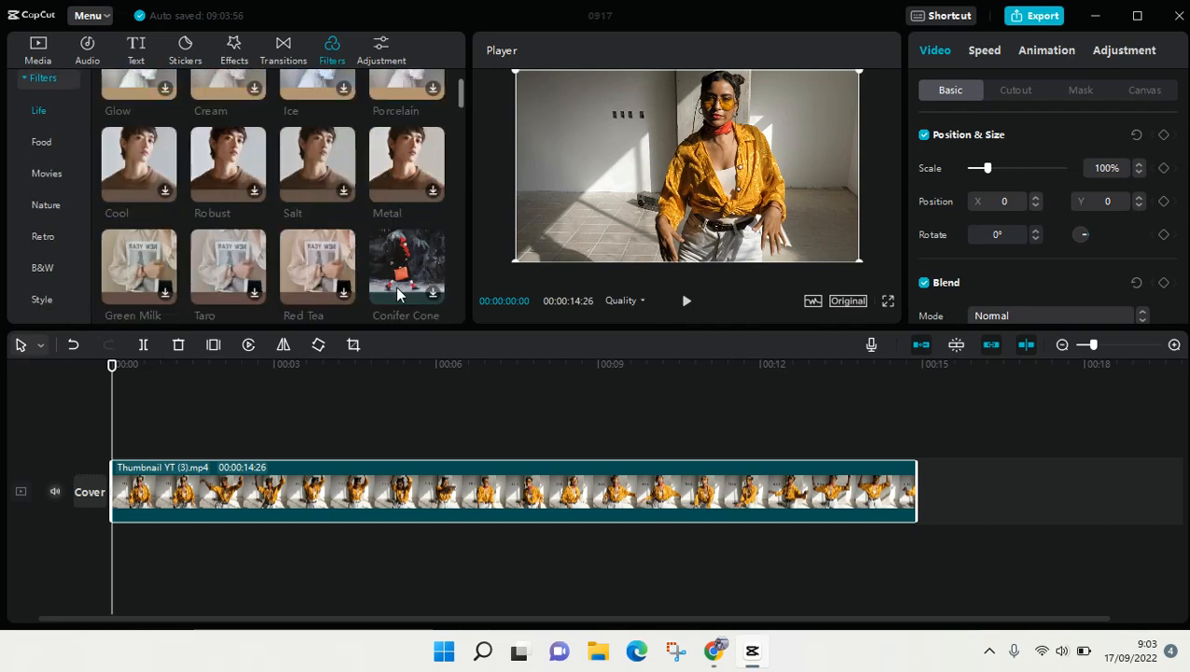
scroll(up, 3)
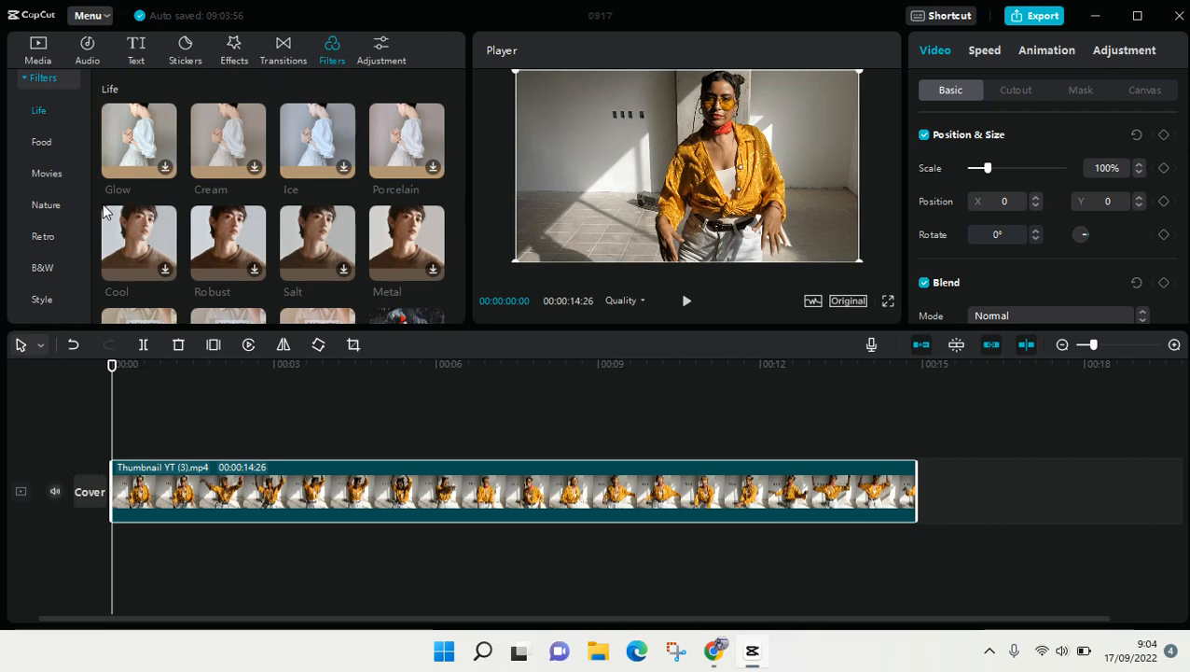
scroll(down, 3)
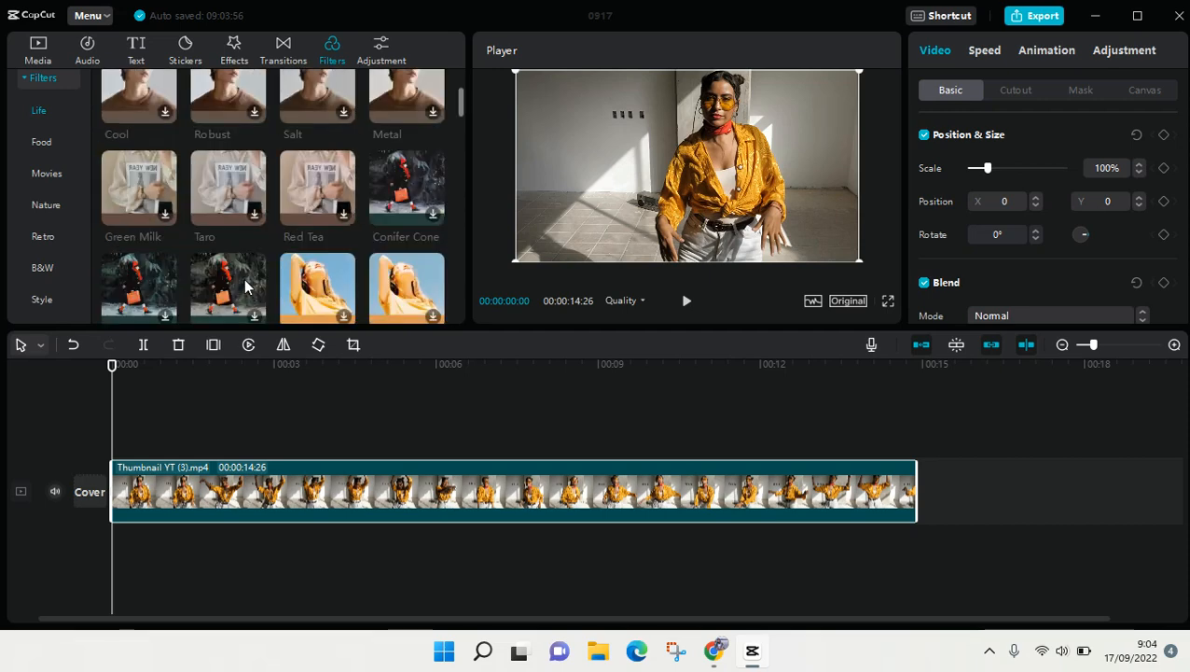
mouse_move(410, 207)
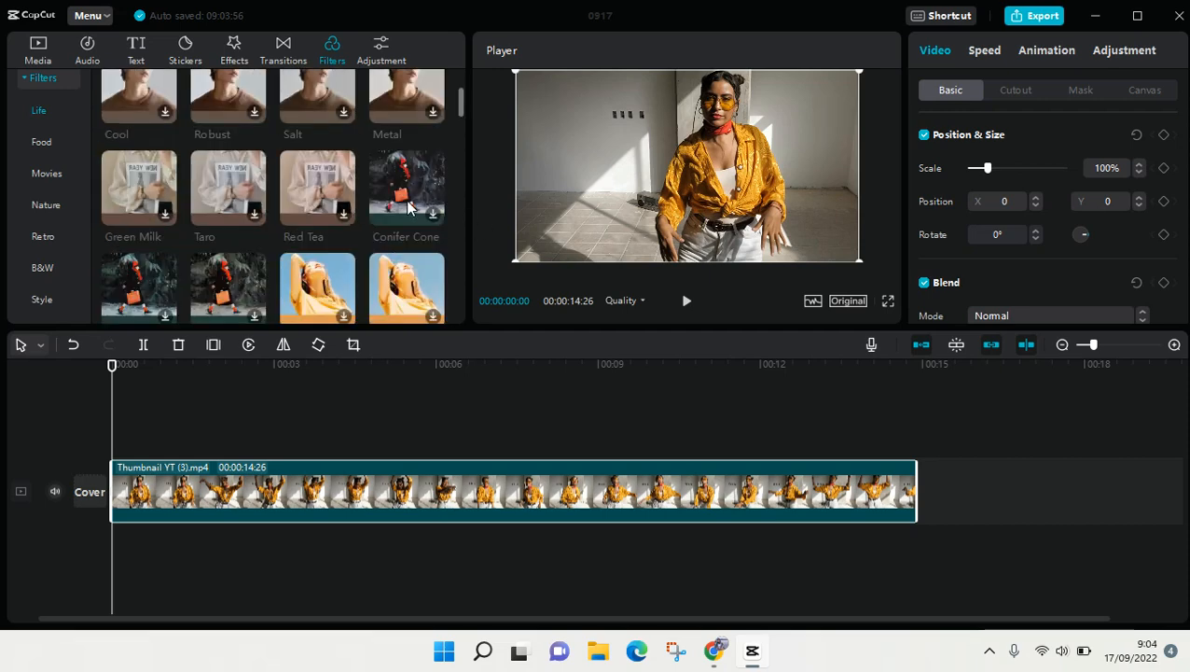
click(404, 186)
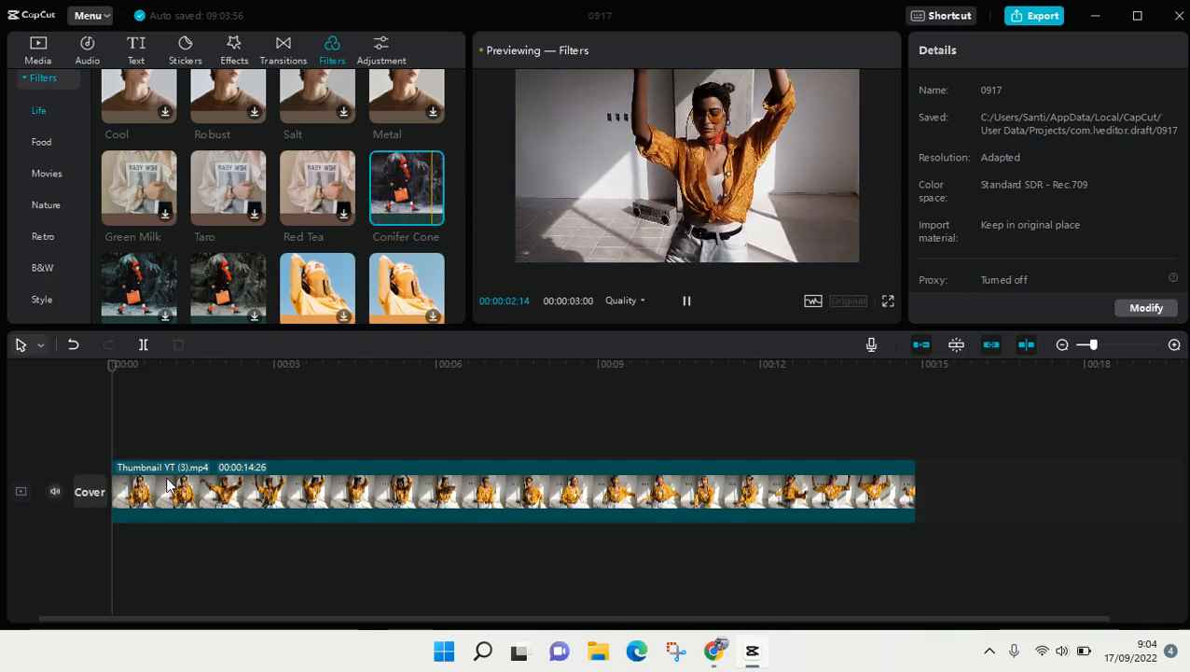
Step: Preview a Food filter and scroll down through the Food and Movies filters
click(686, 298)
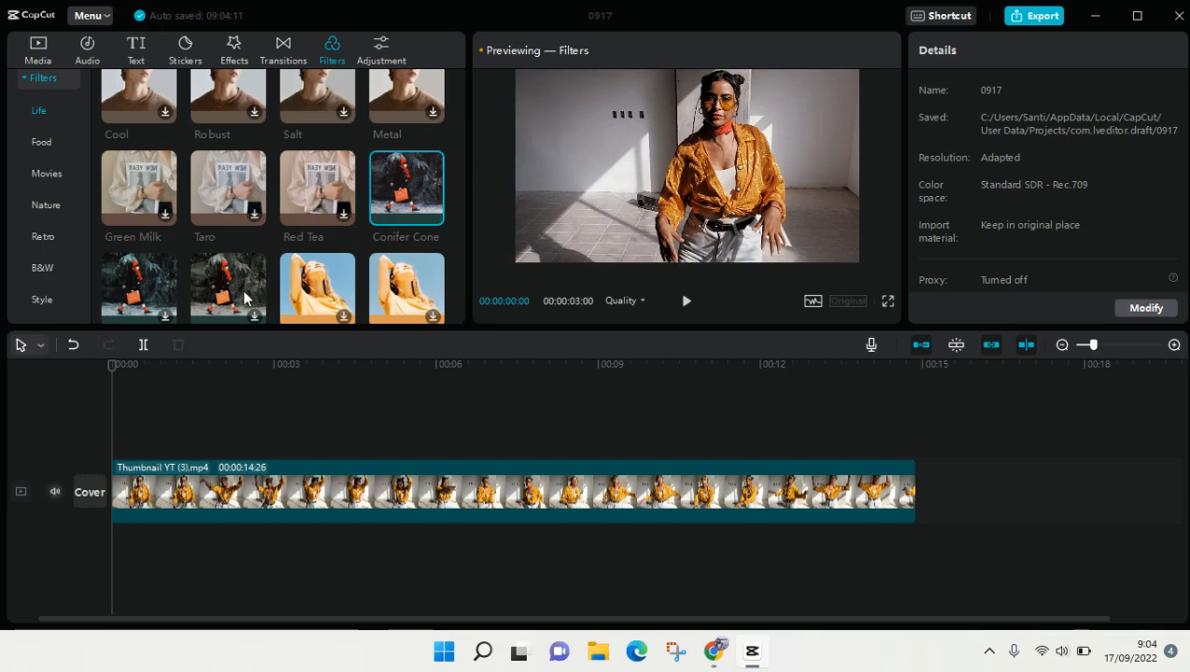
scroll(down, 3)
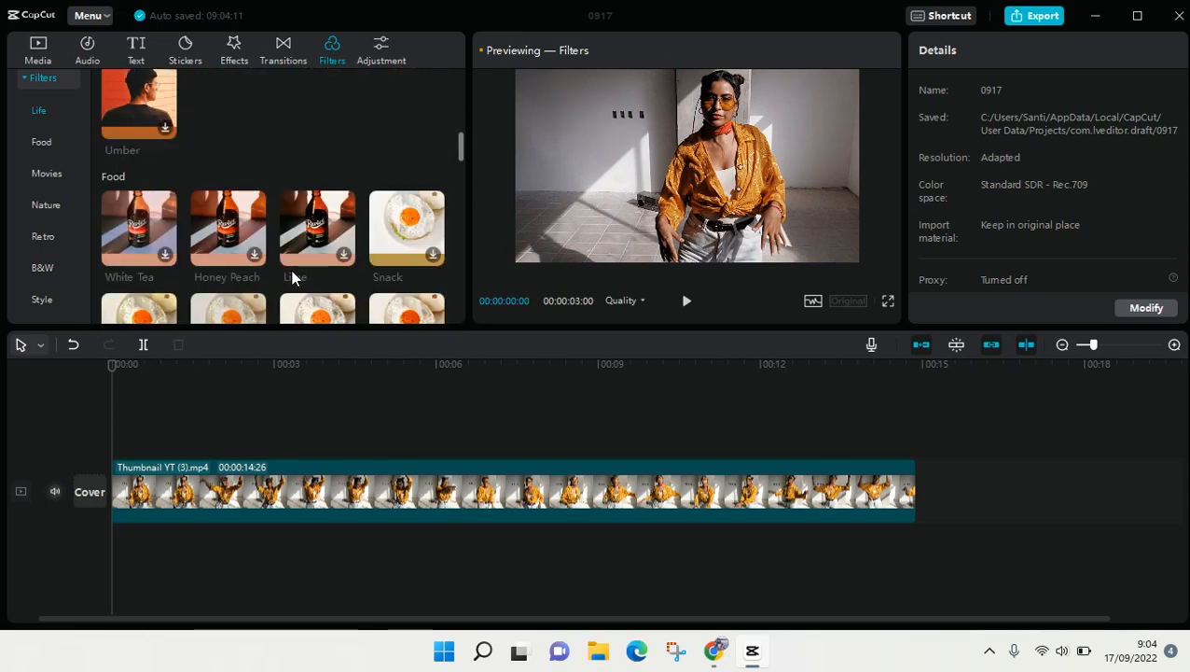
scroll(down, 3)
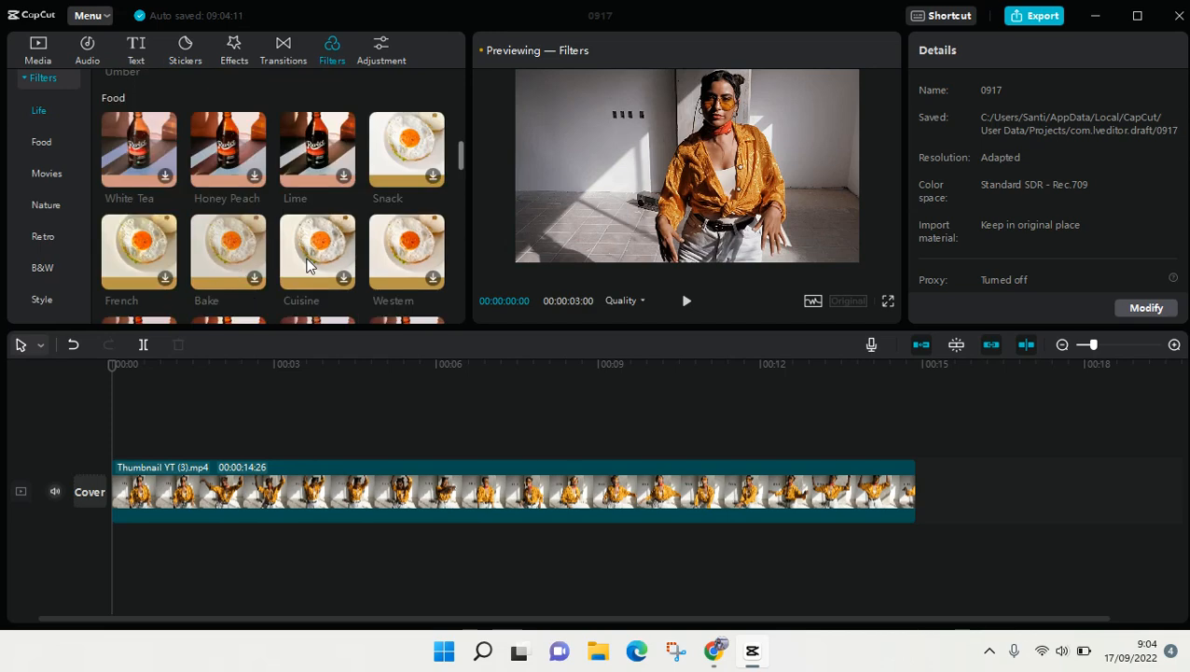
scroll(down, 3)
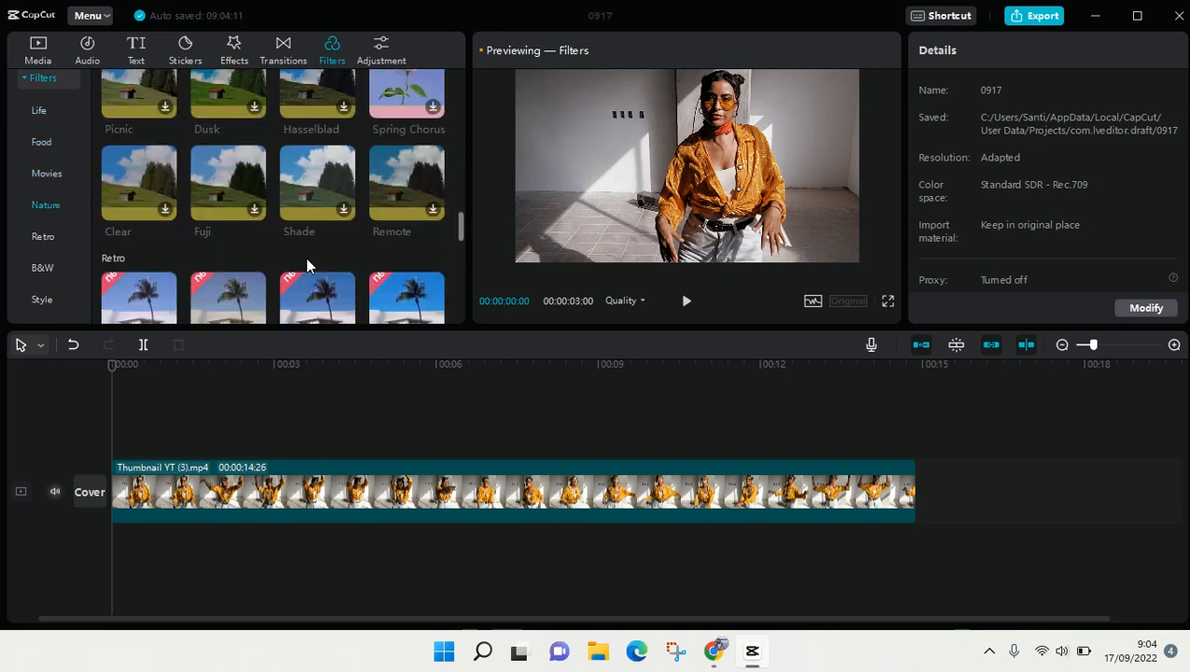
scroll(down, 3)
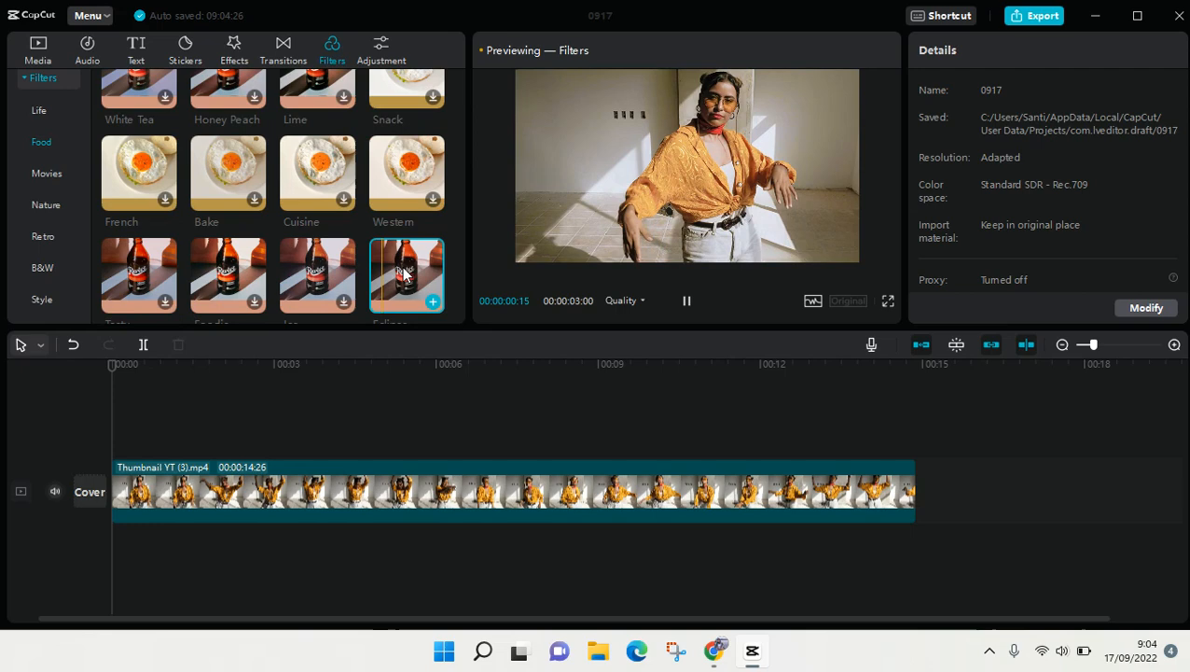
Step: Continue scrolling past the Nature filters and jump to the B&W category in the sidebar
scroll(down, 3)
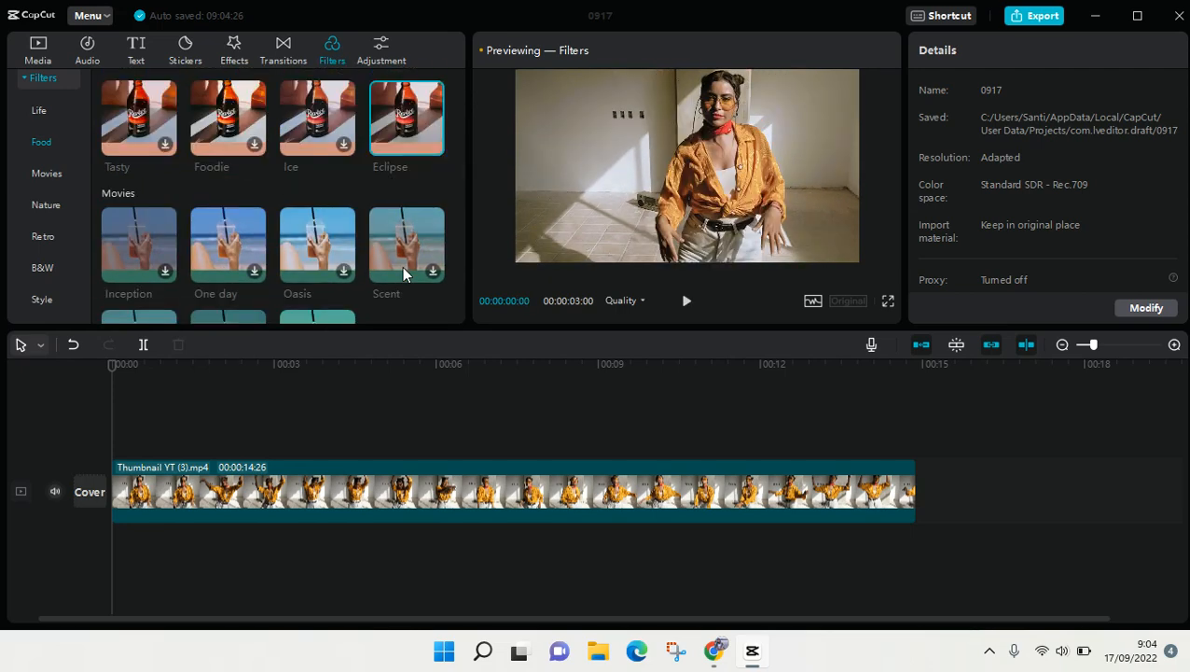
scroll(down, 3)
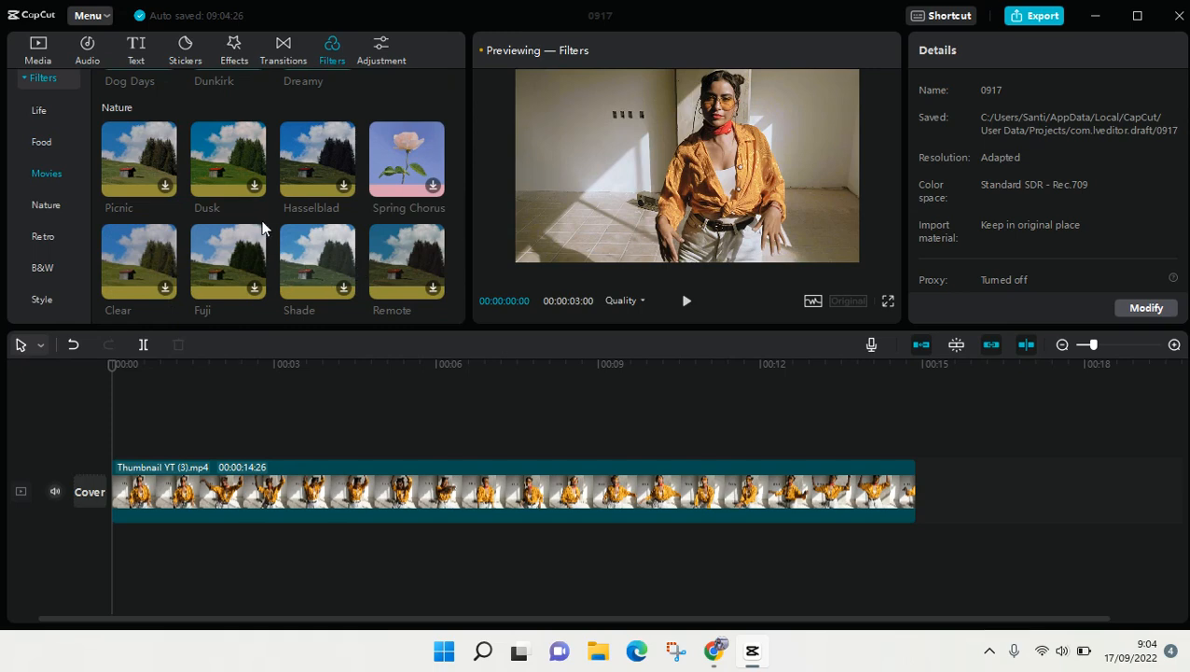
click(687, 300)
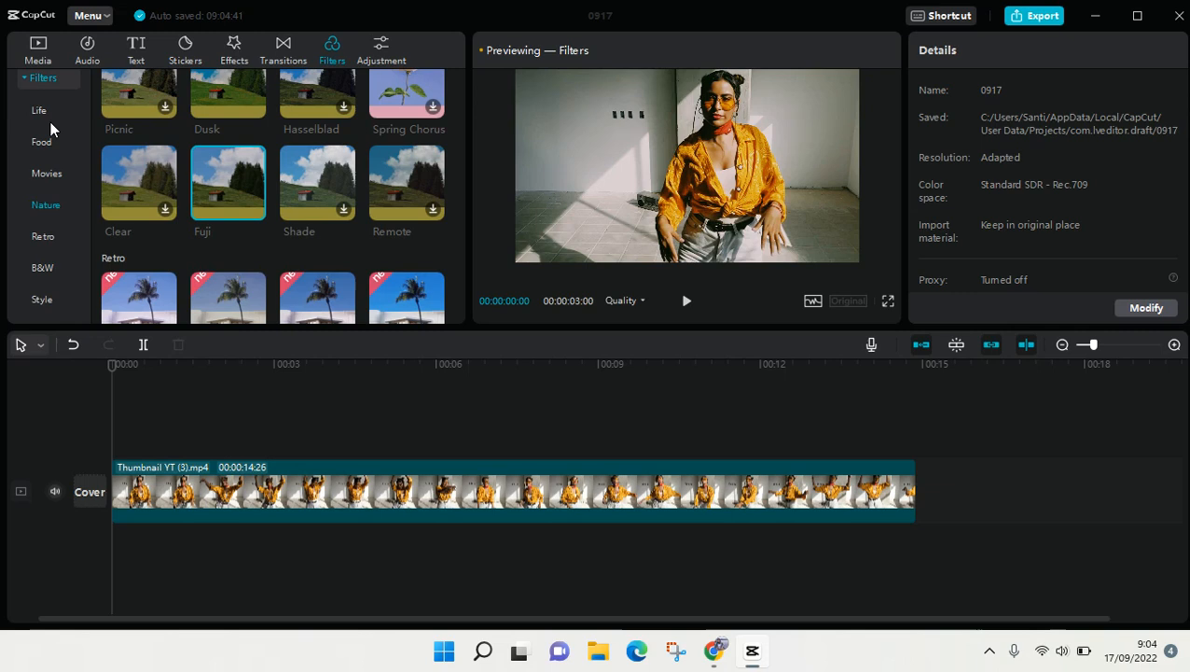
mouse_move(54, 206)
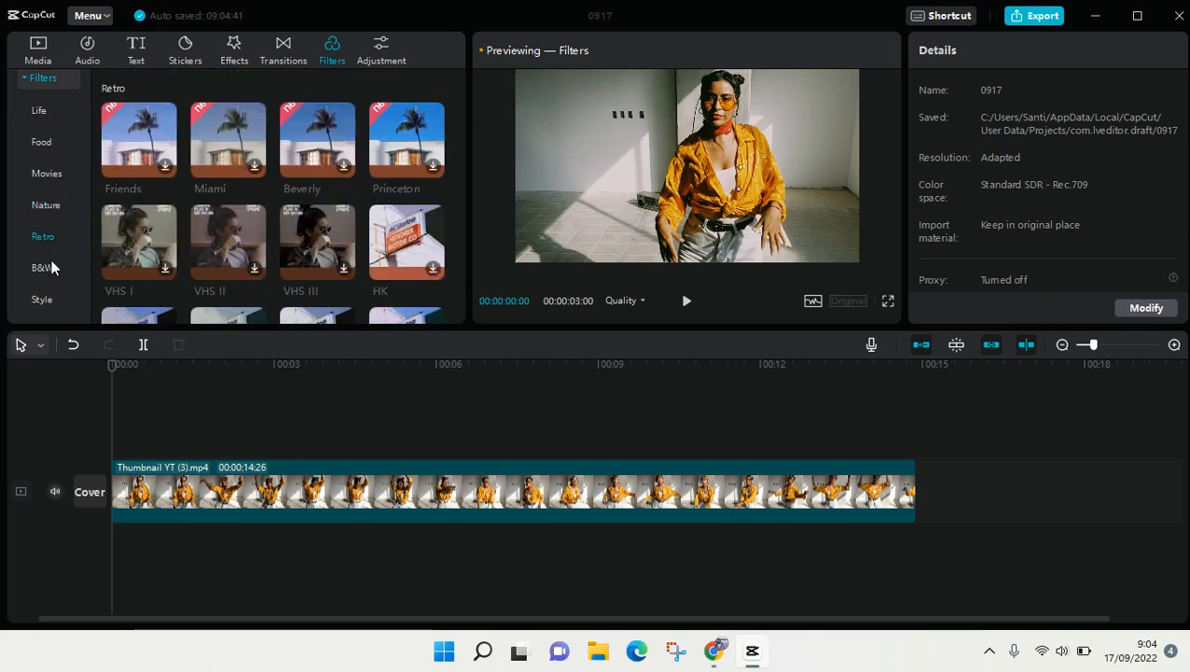
click(41, 269)
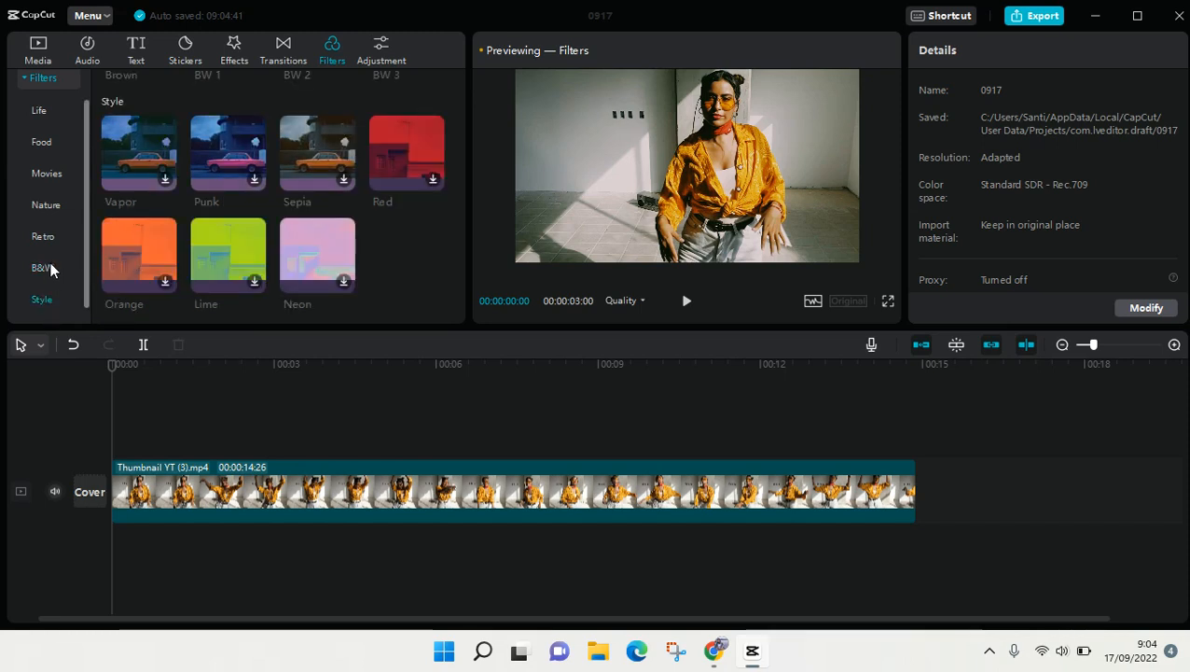
Step: Return to the Retro filters, download VHS II and preview it on the clip
click(43, 235)
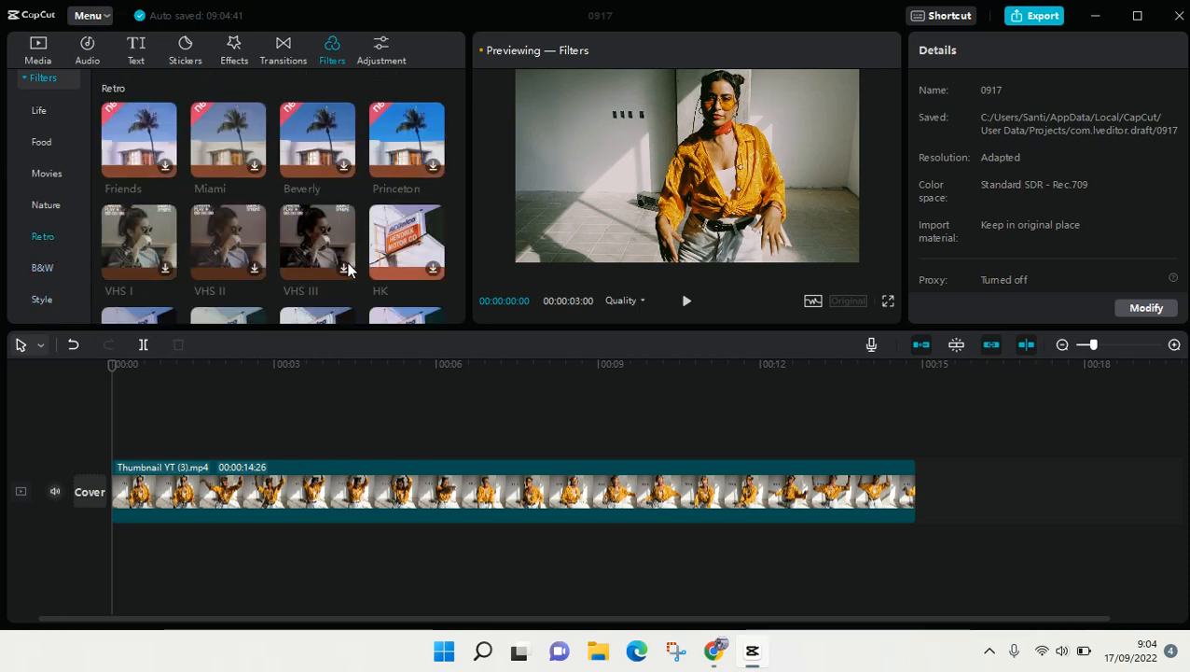
click(228, 243)
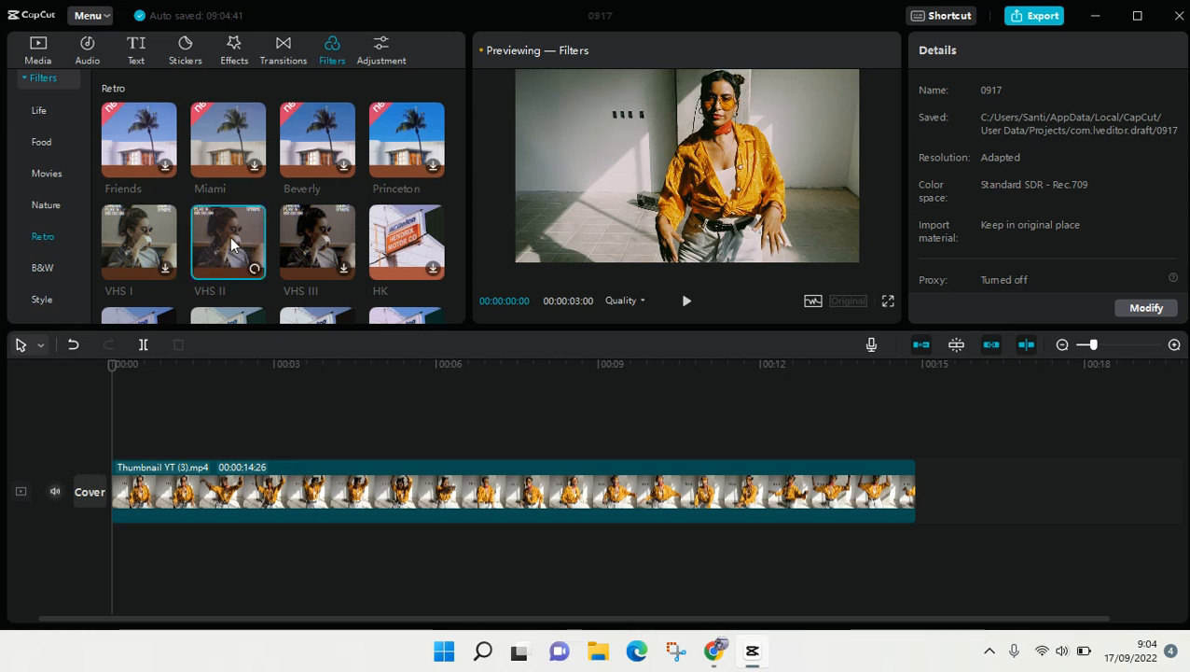
click(686, 300)
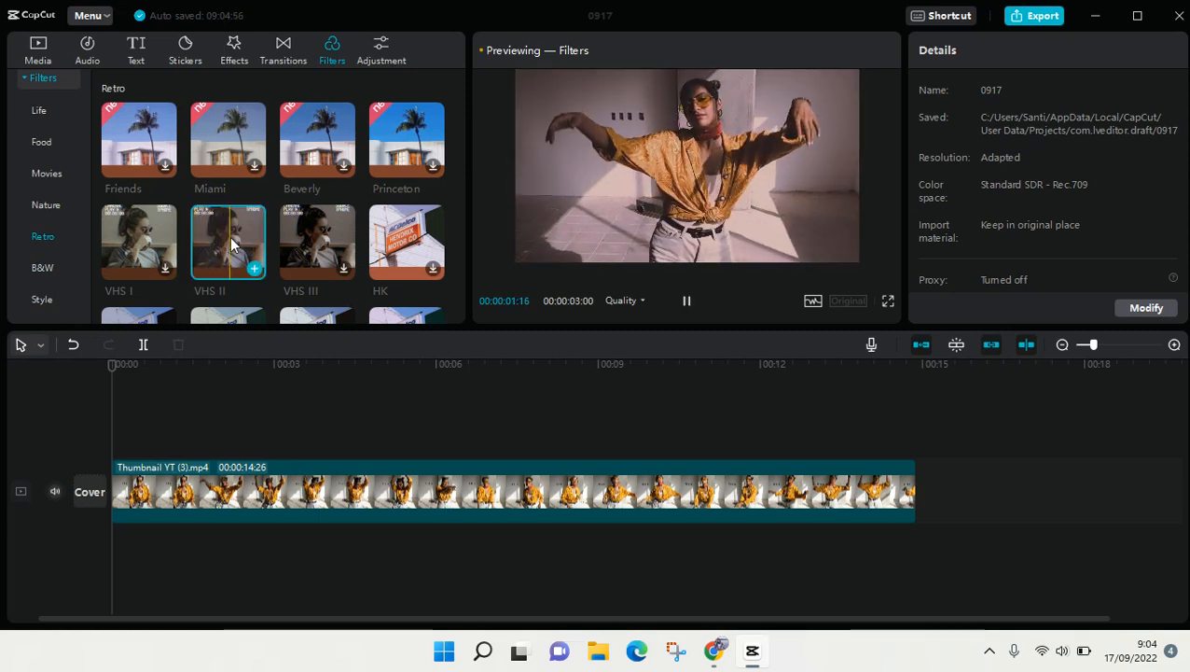
click(687, 301)
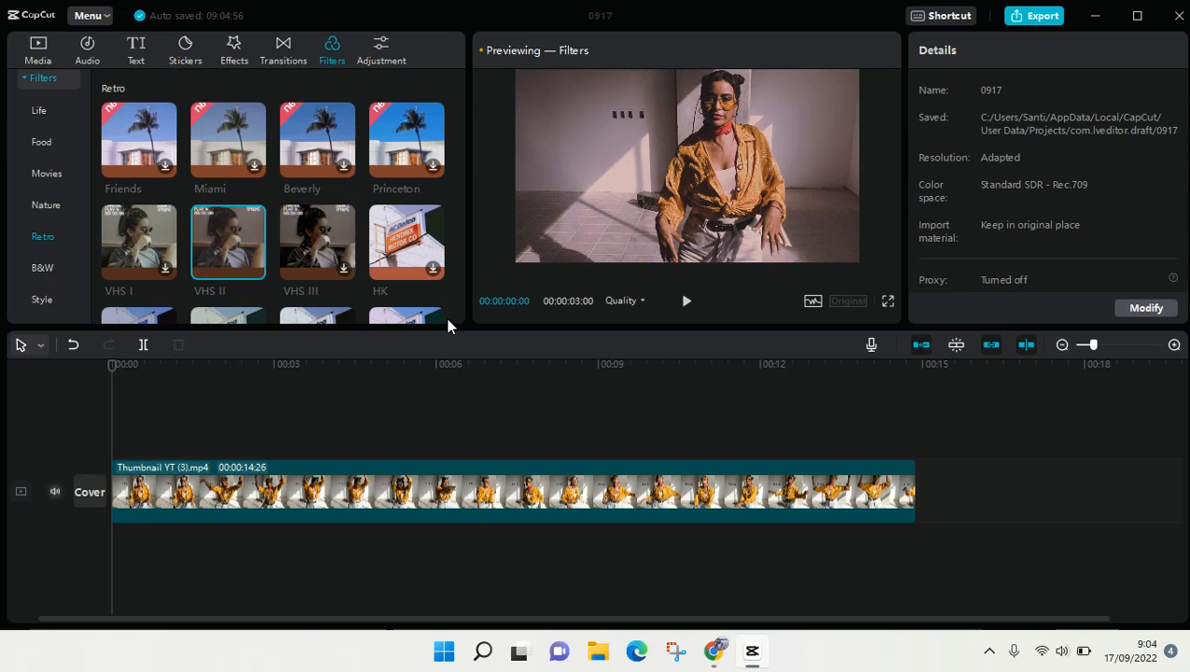
mouse_move(918, 116)
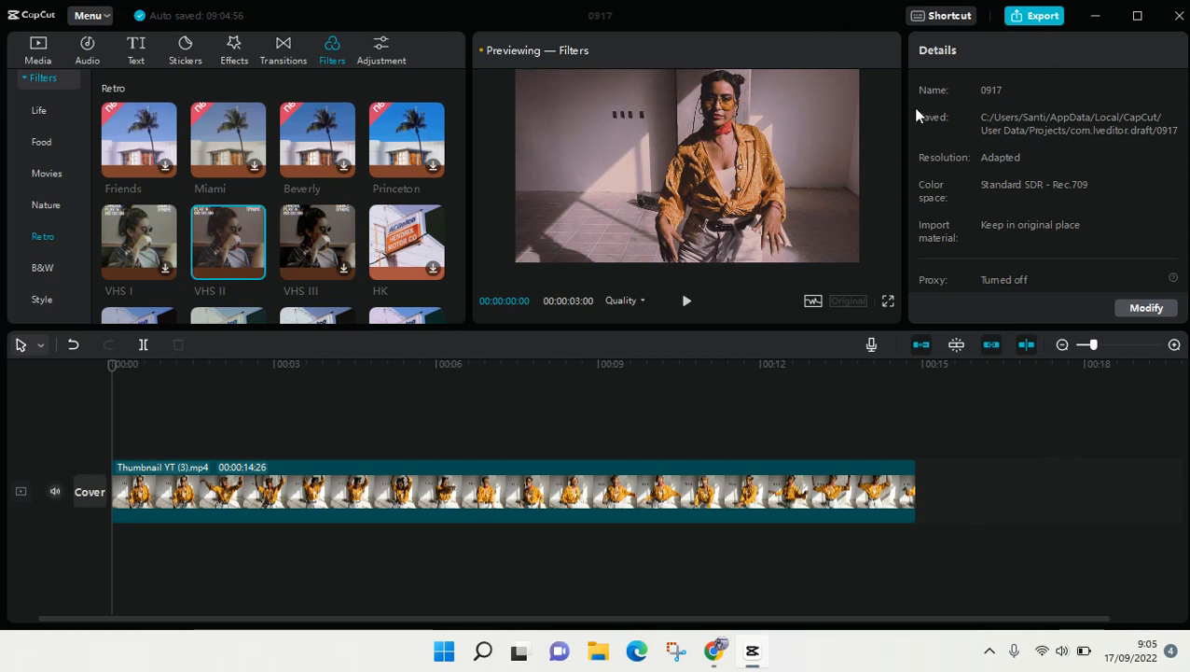
mouse_move(522, 523)
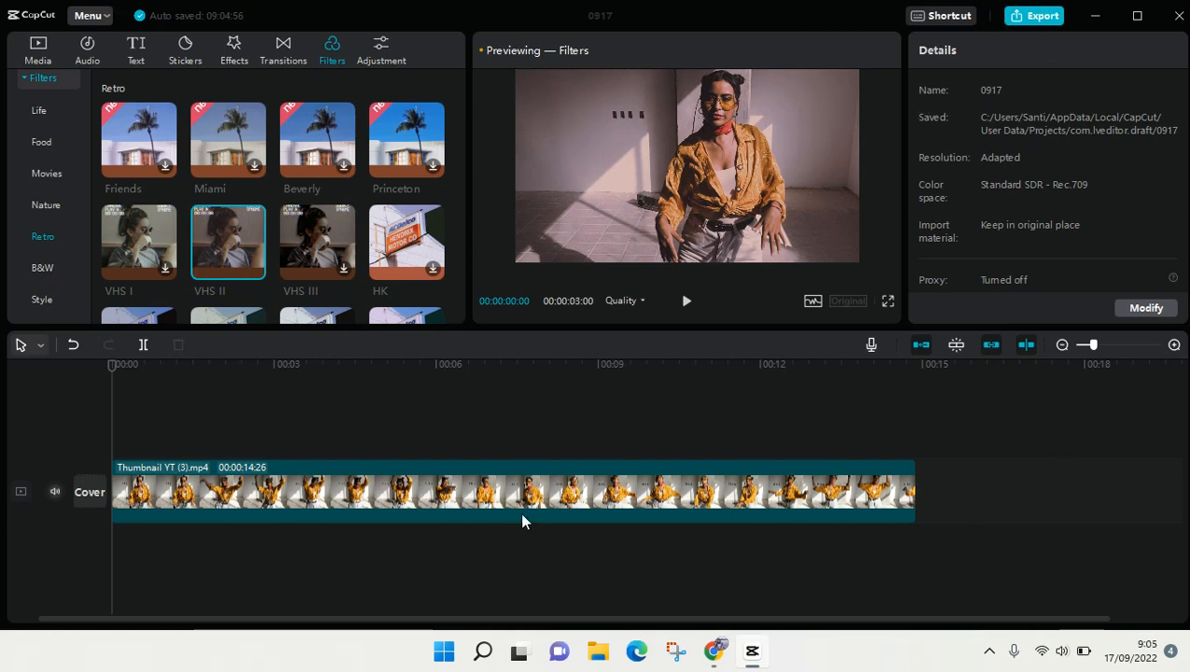